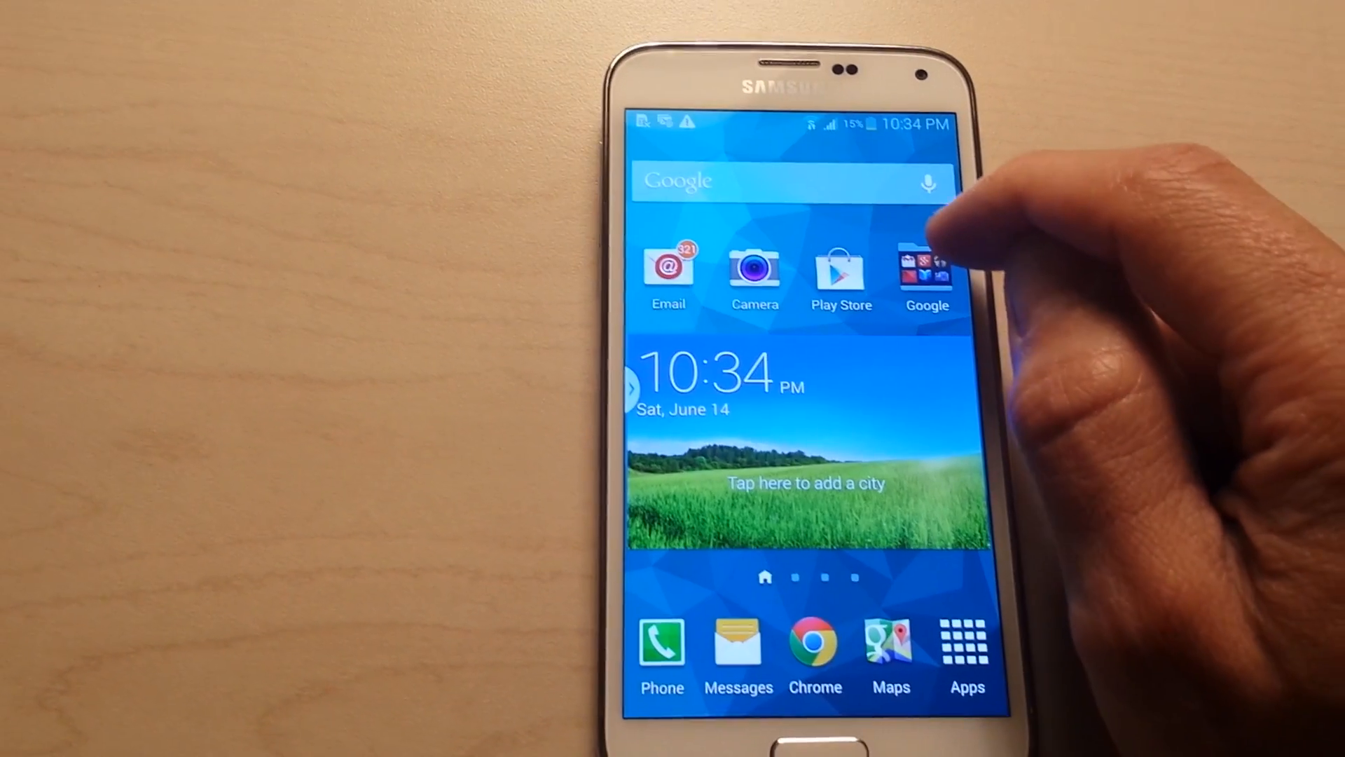
# - Open the Google apps folder on the TouchWiz home screen
pyautogui.click(926, 269)
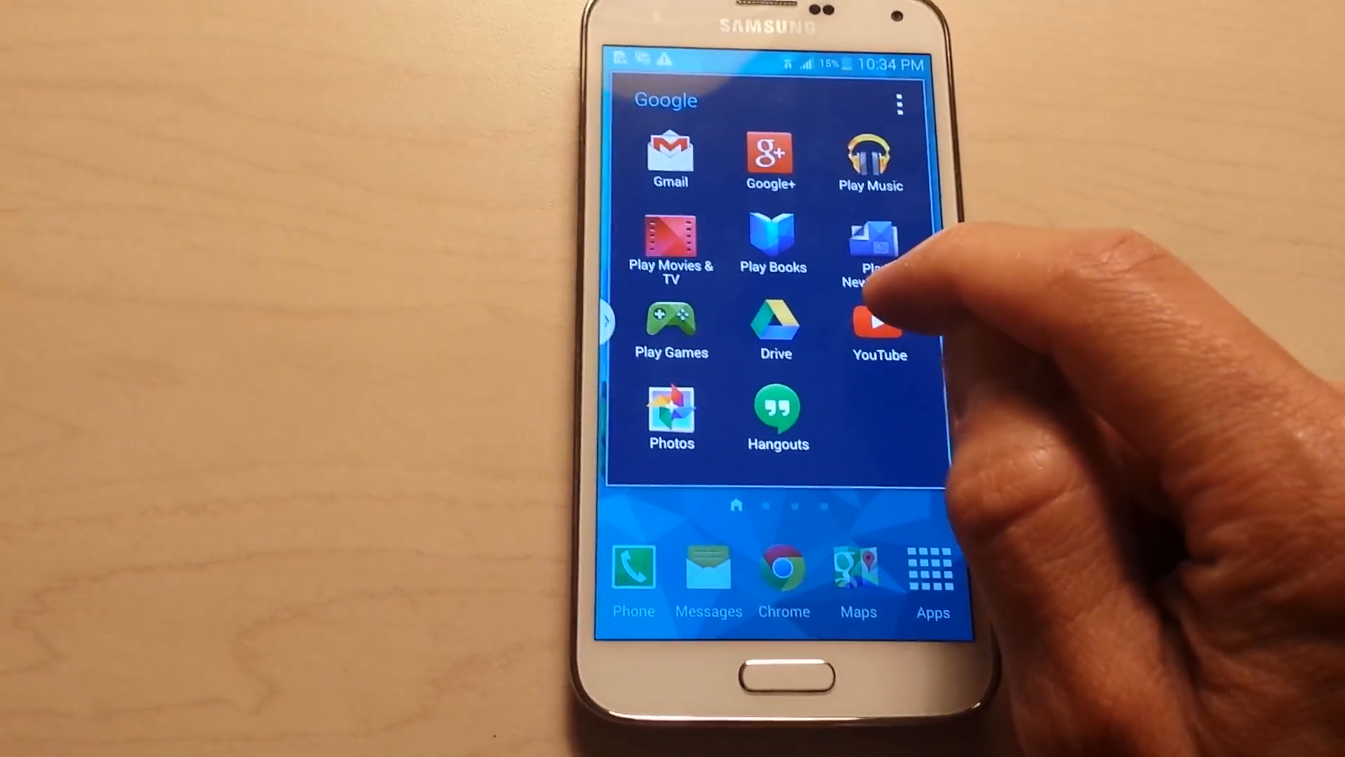
pyautogui.click(878, 326)
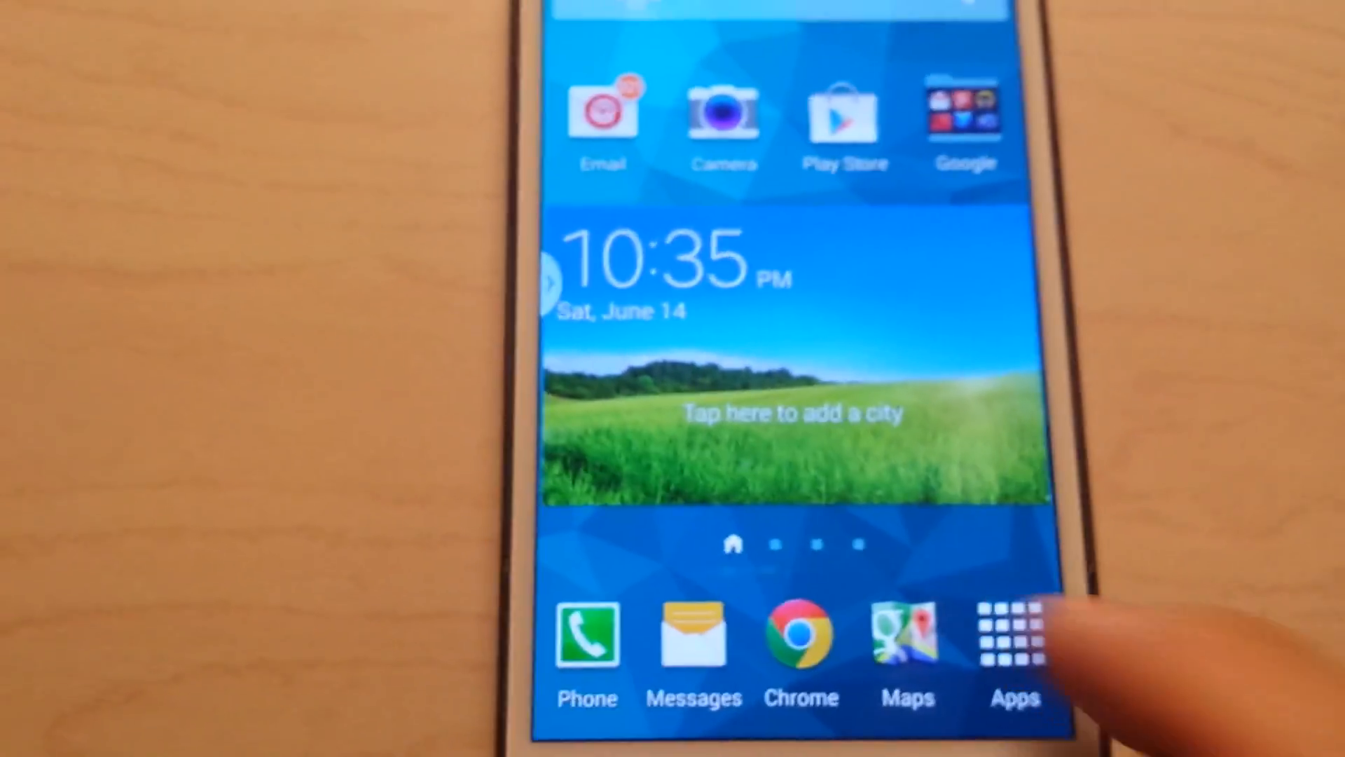
# - Launch Gallery from the full app list
pyautogui.click(1015, 632)
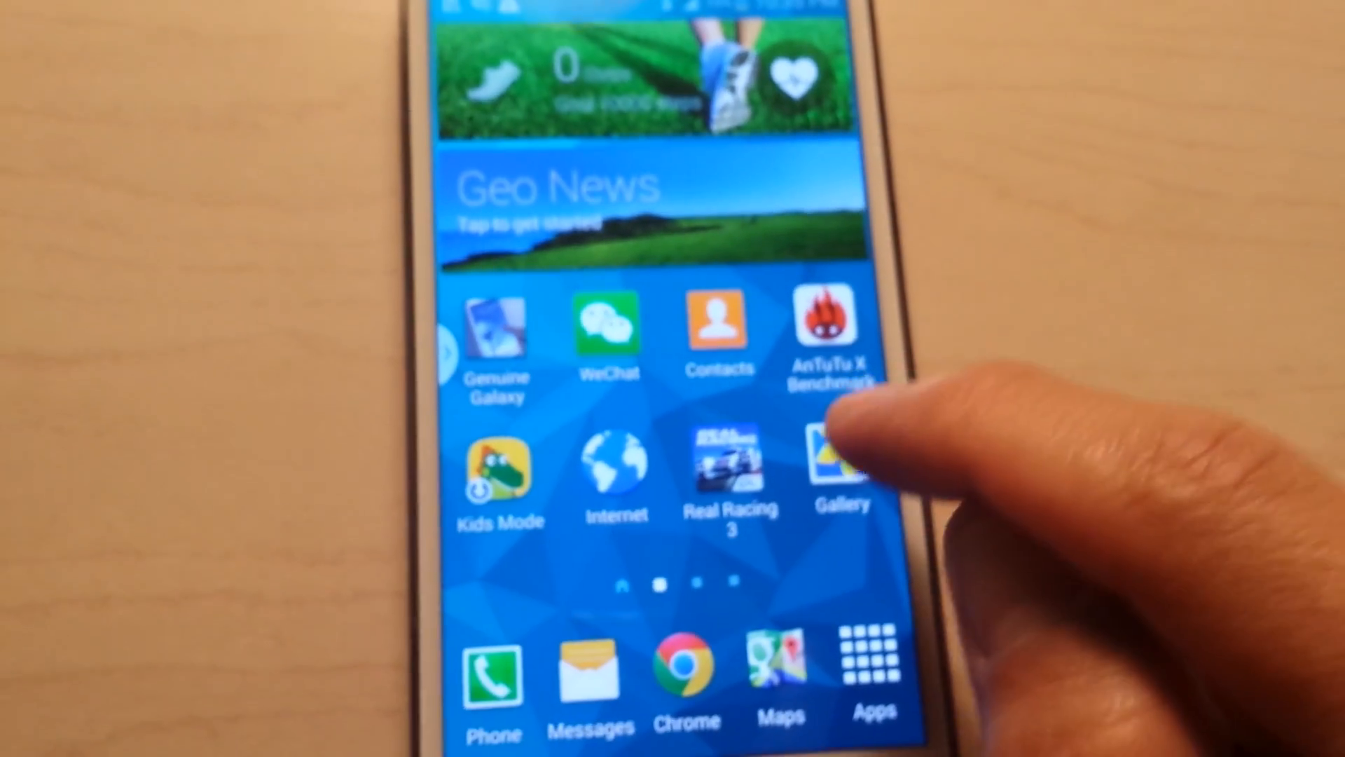
pyautogui.click(831, 472)
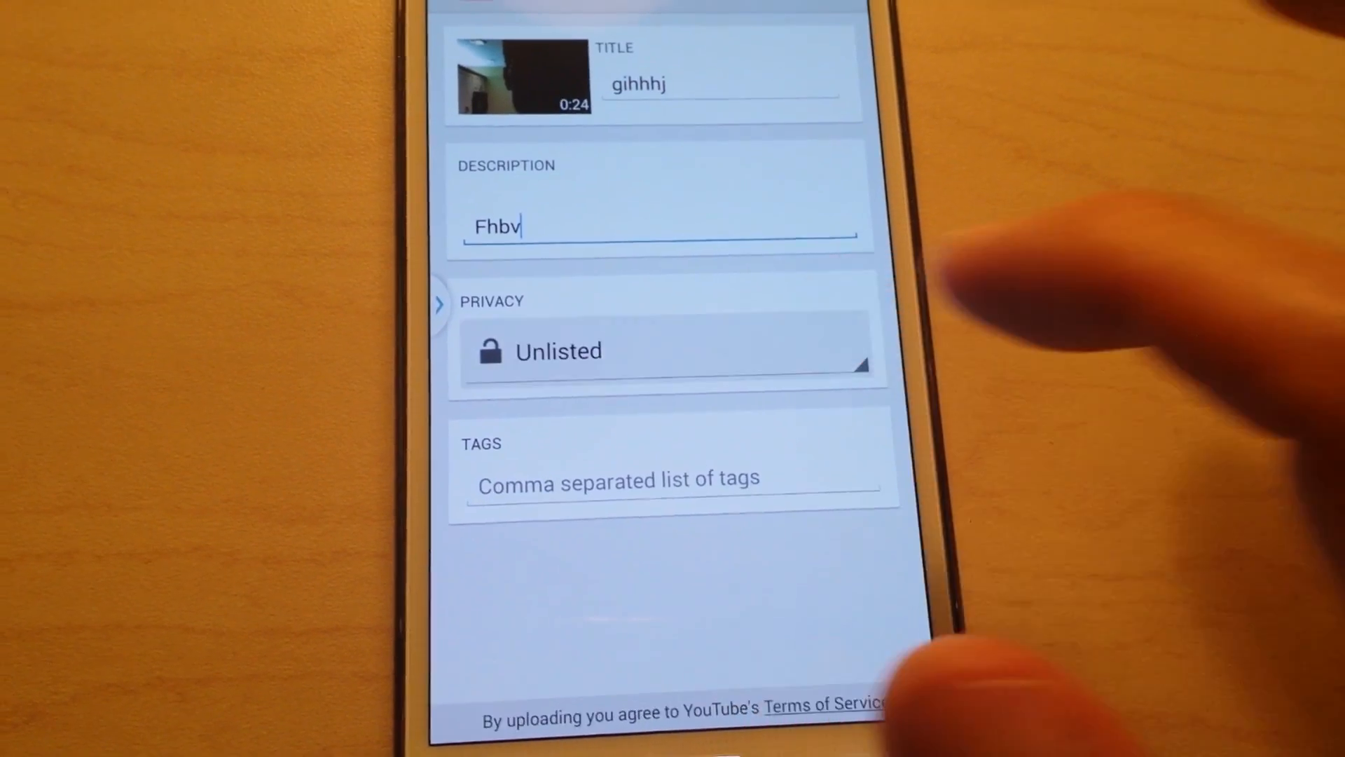
# - Set the upload's privacy to Unlisted from the Privacy dropdown
pyautogui.click(665, 351)
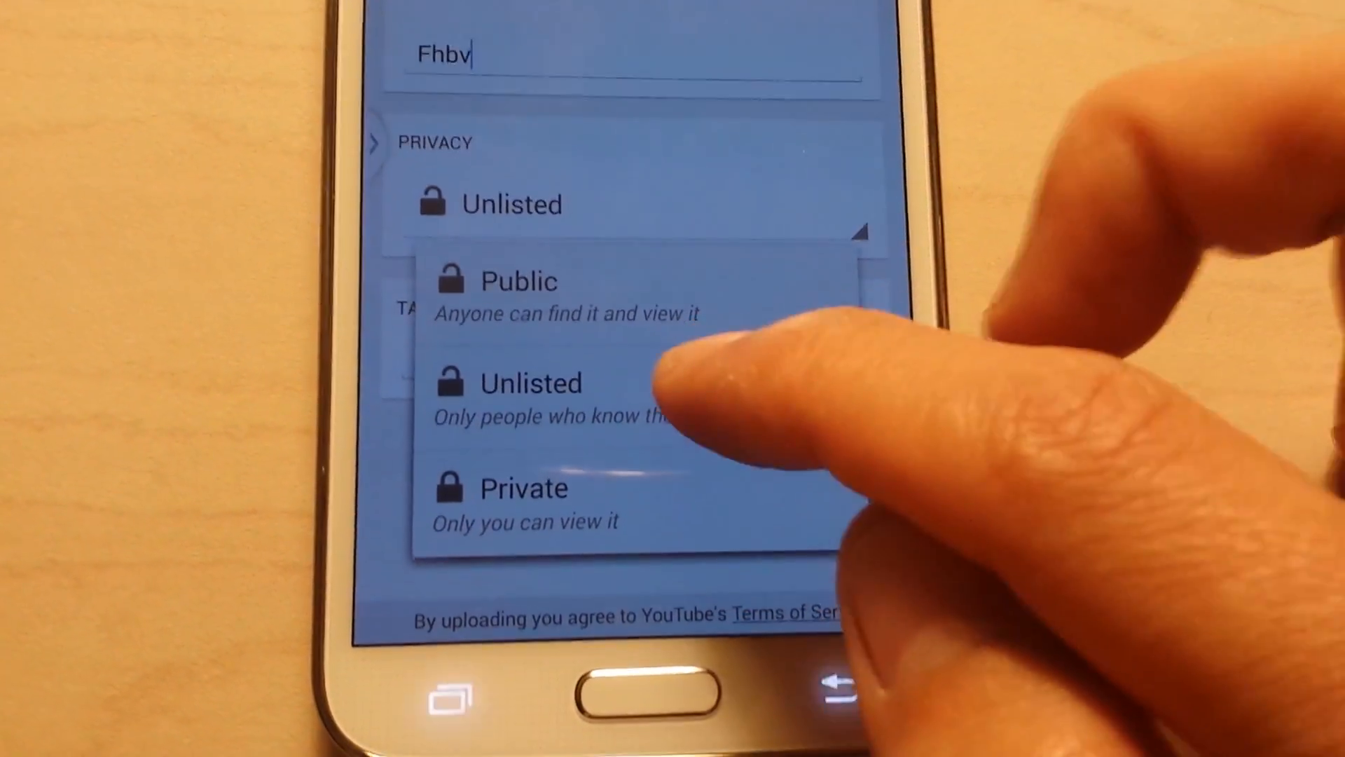
pyautogui.click(531, 383)
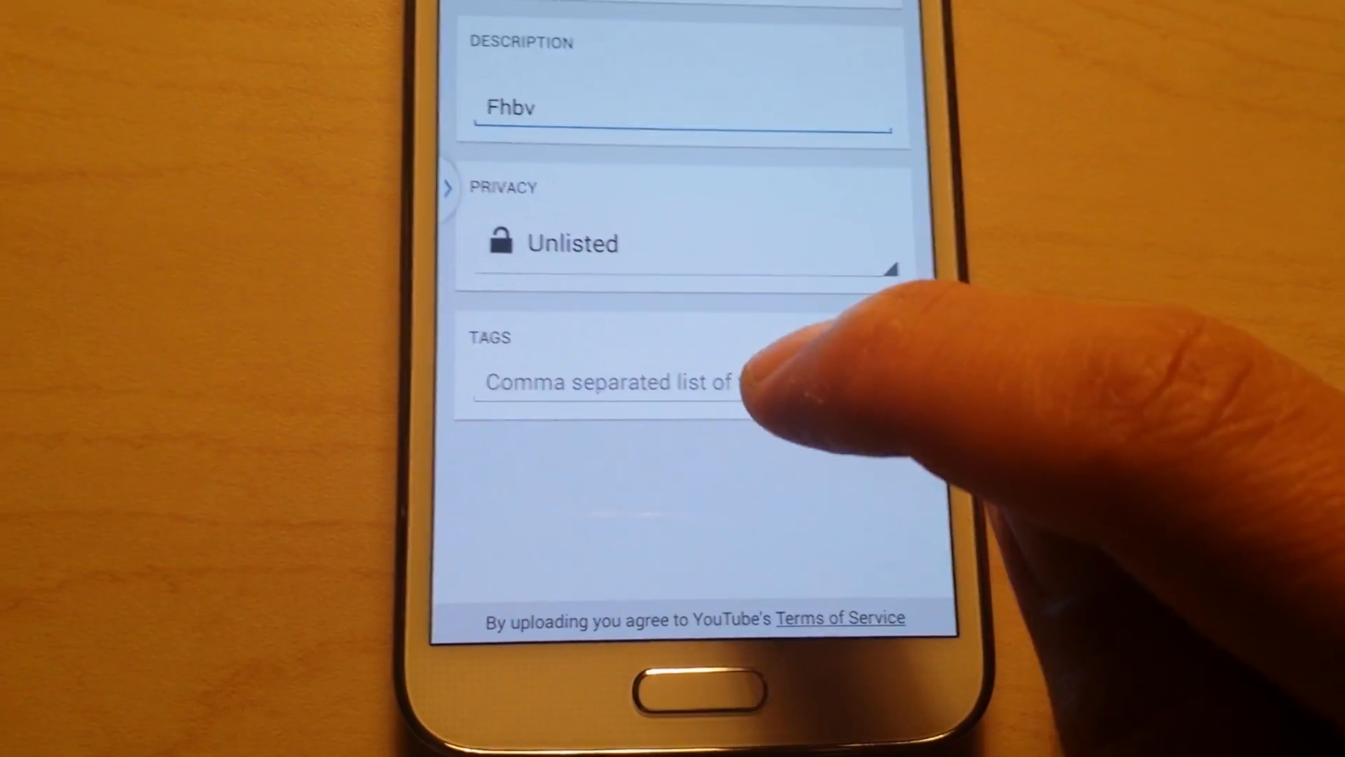
# - Add the tag 'Hgchgv' to the upload
pyautogui.click(608, 382)
pyautogui.write('Hgchgv')
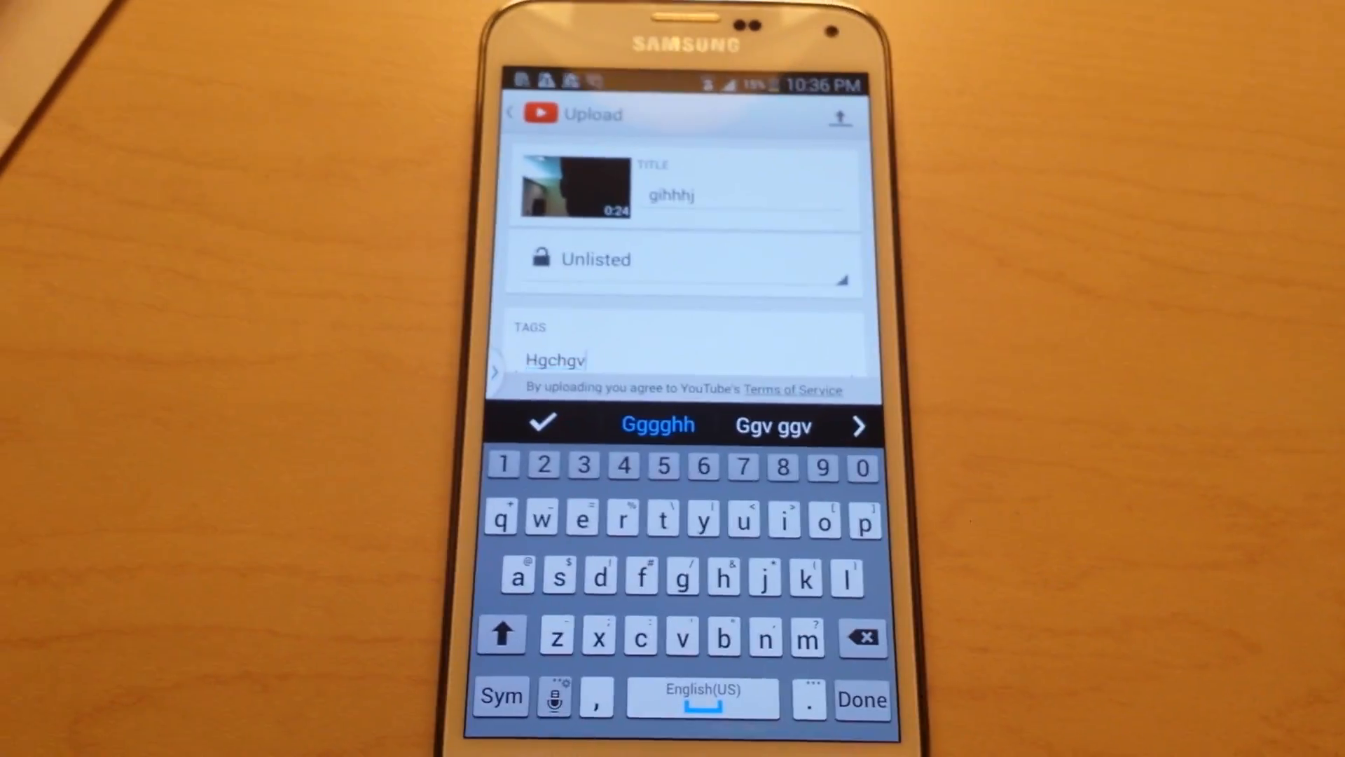
pyautogui.click(862, 700)
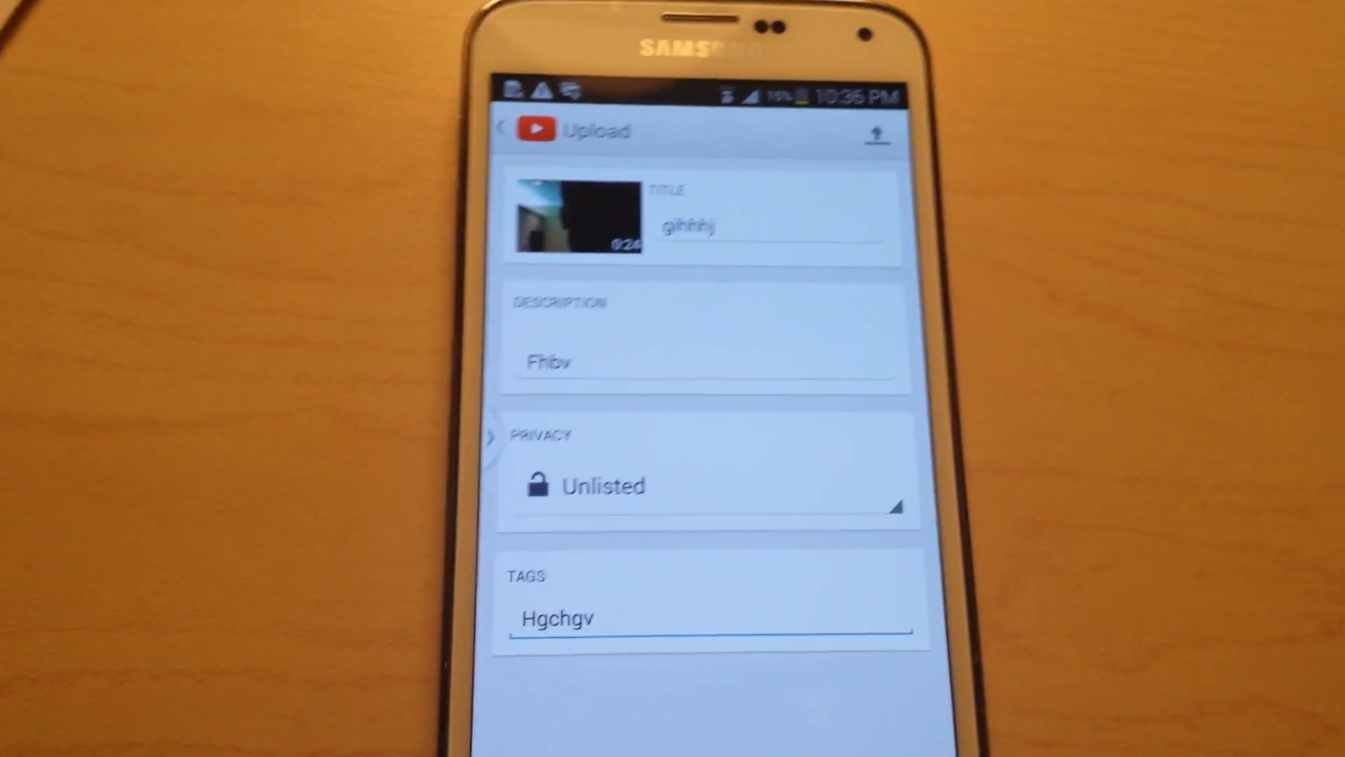